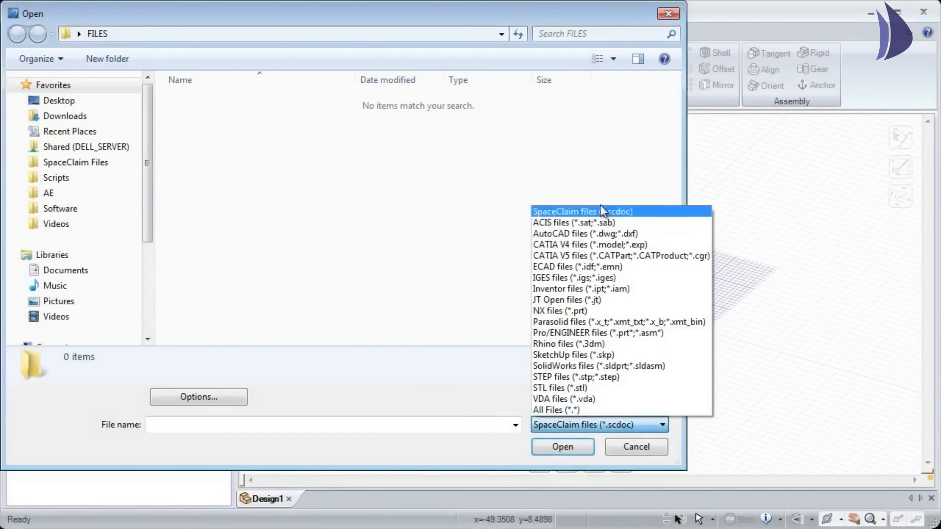
Step: Import the IGES part 846739.igs, filtering the file list to IGES files
left_click(572, 277)
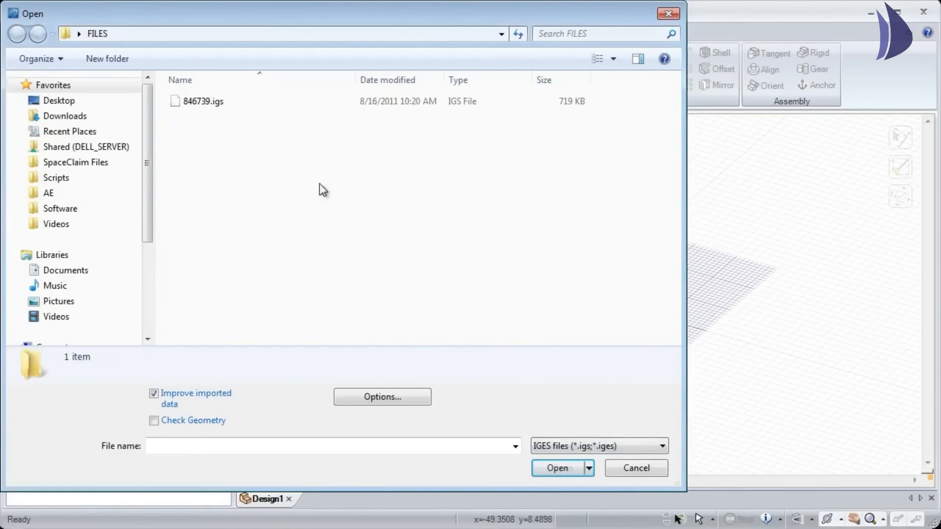
left_click(556, 468)
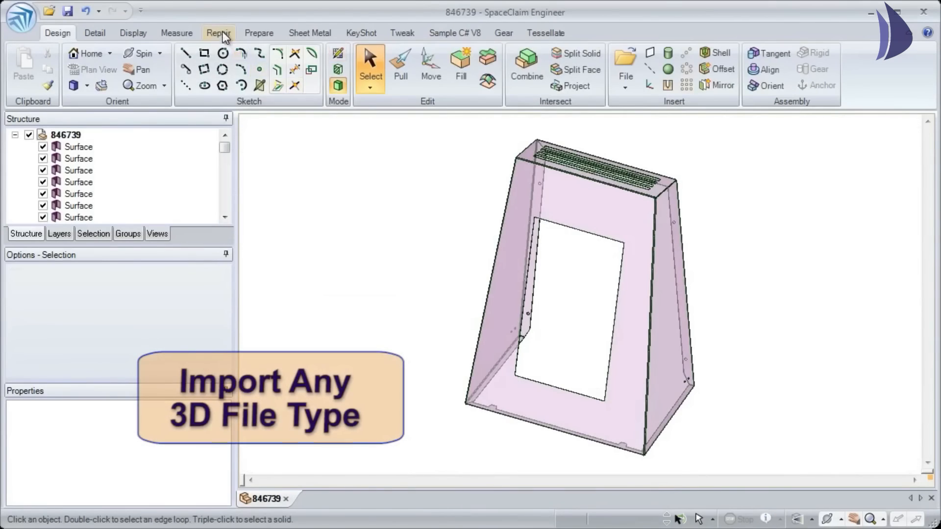
Step: Stitch the 846739 surfaces into one surface and thicken it into a solid with Pull
left_click(218, 33)
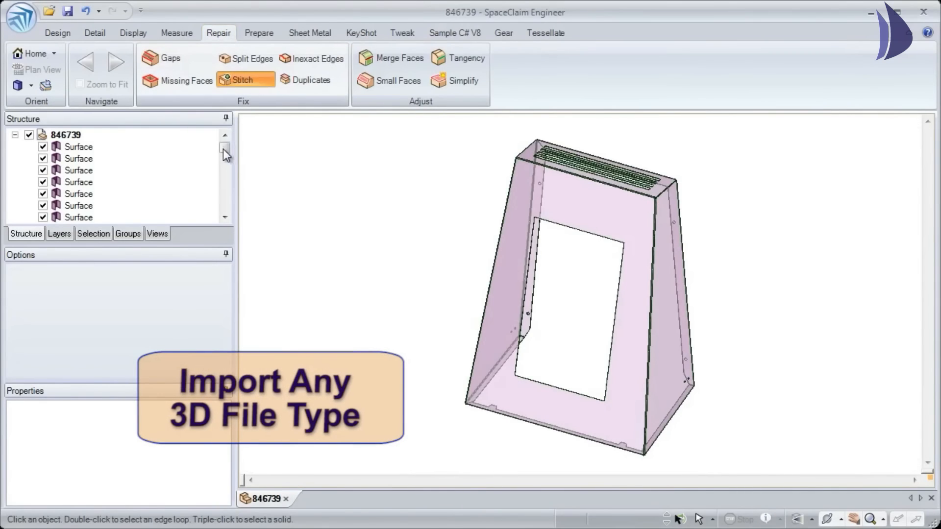
left_click(241, 79)
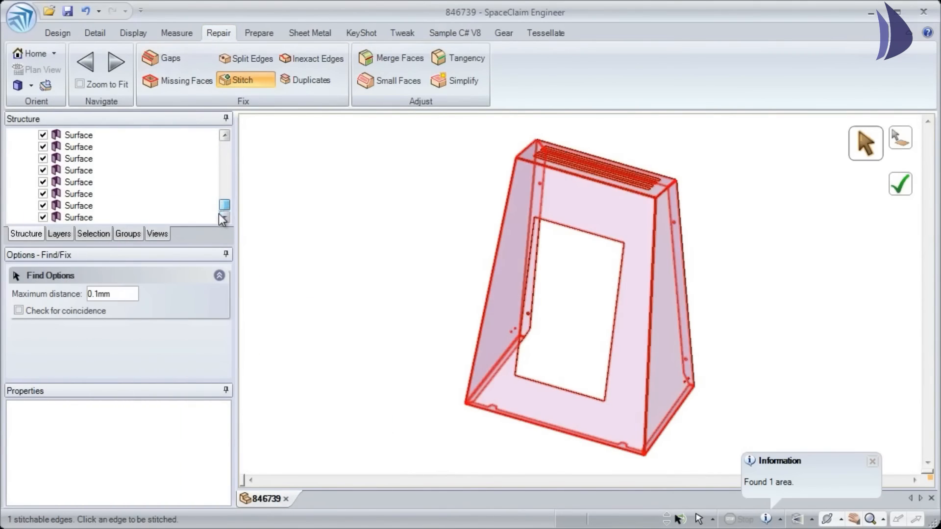
scroll("up", 3)
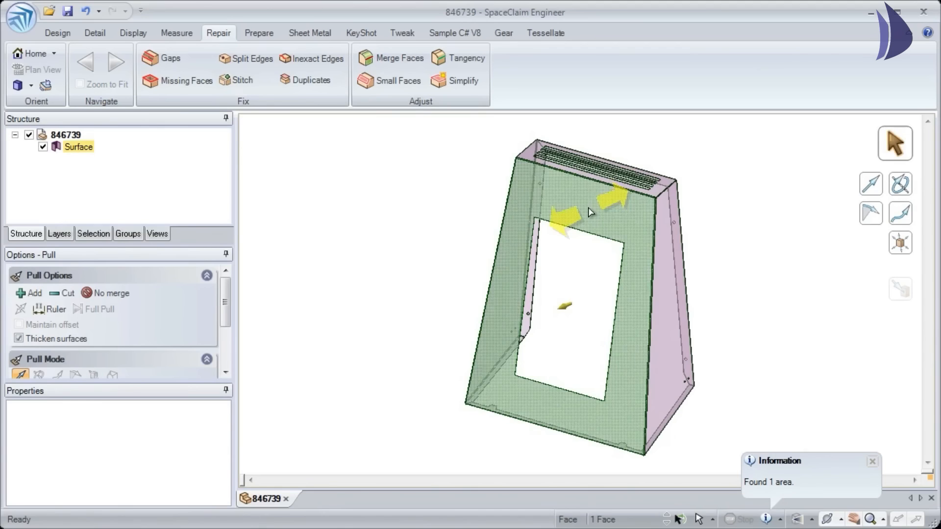
left_click(185, 80)
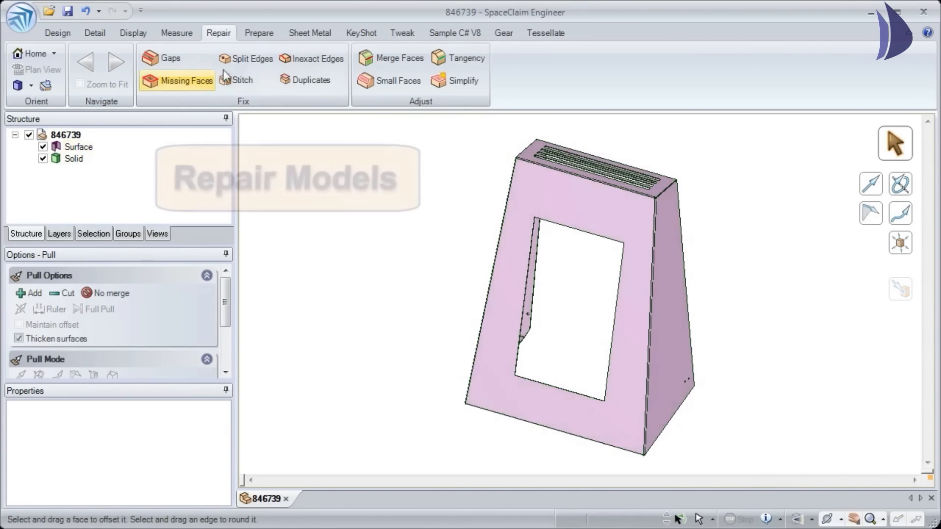
Step: Convert the thickened solid to sheet metal via its picked face, then start opening another file
left_click(309, 33)
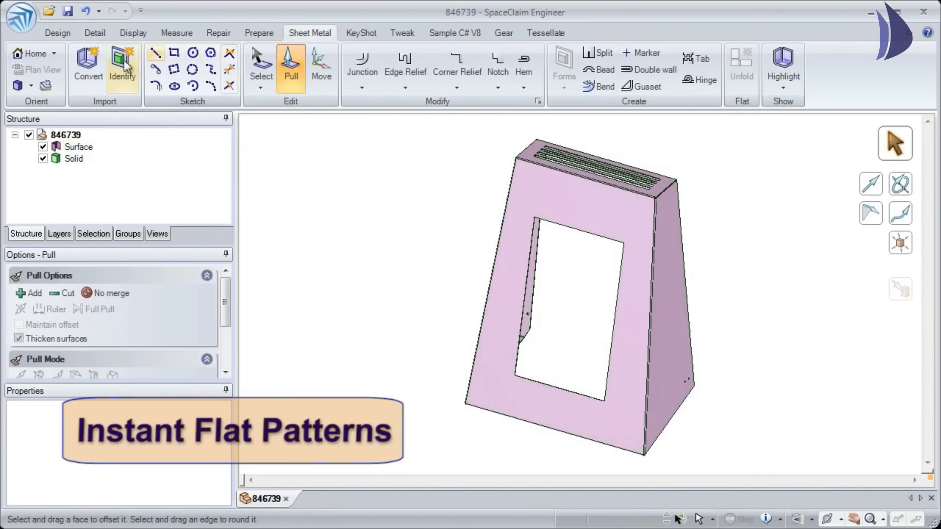
left_click(88, 66)
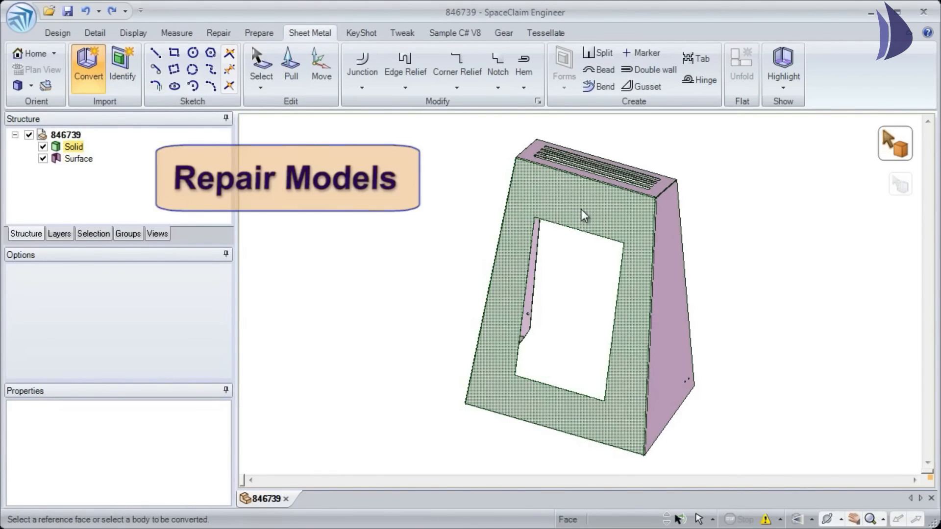
left_click(260, 63)
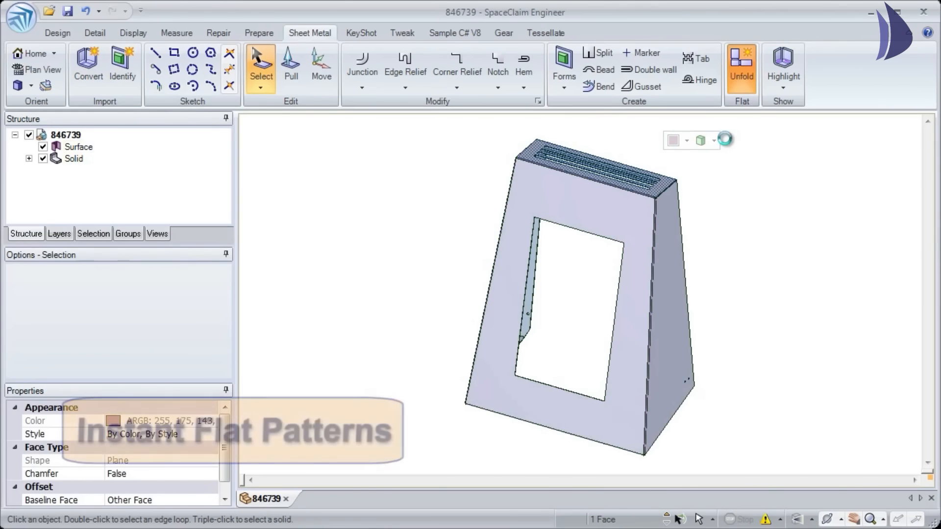
left_click(741, 67)
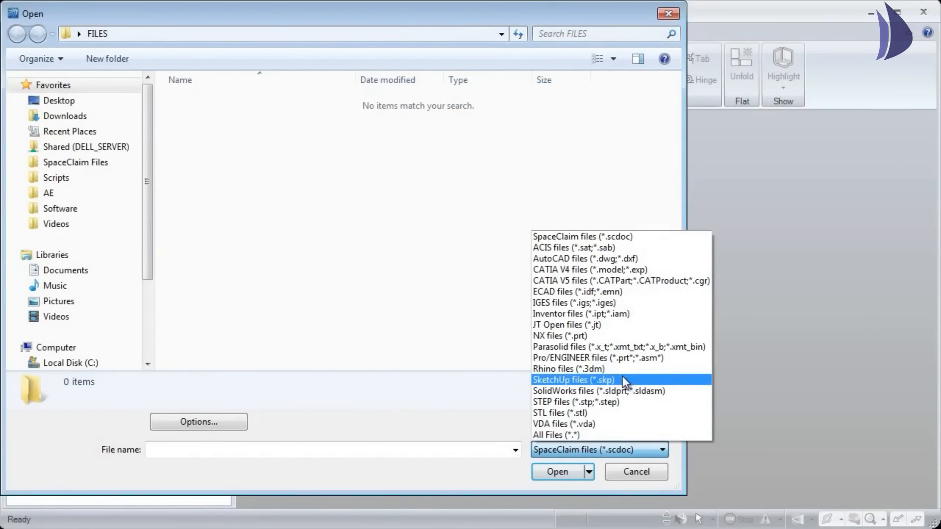
Step: Open SM.stp as a STEP file and convert Solid1 to sheet metal using a picked face
left_click(576, 402)
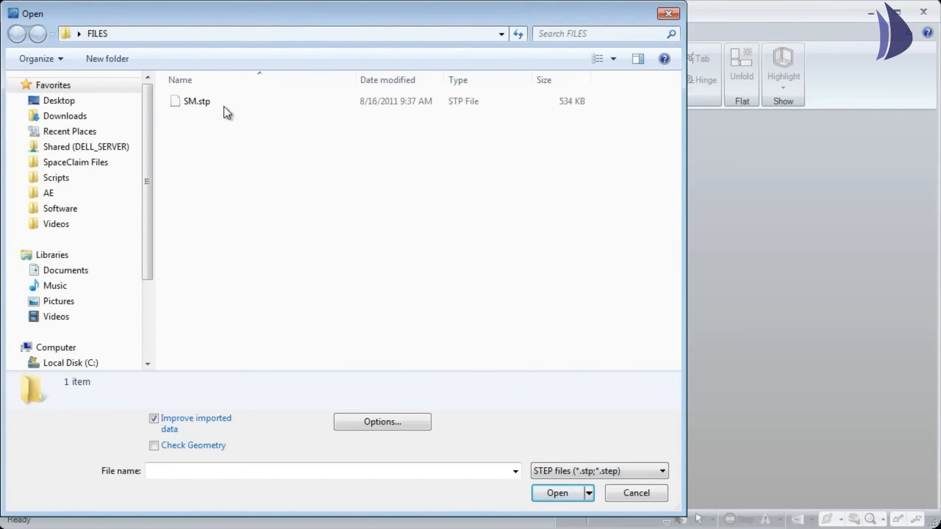
left_click(557, 492)
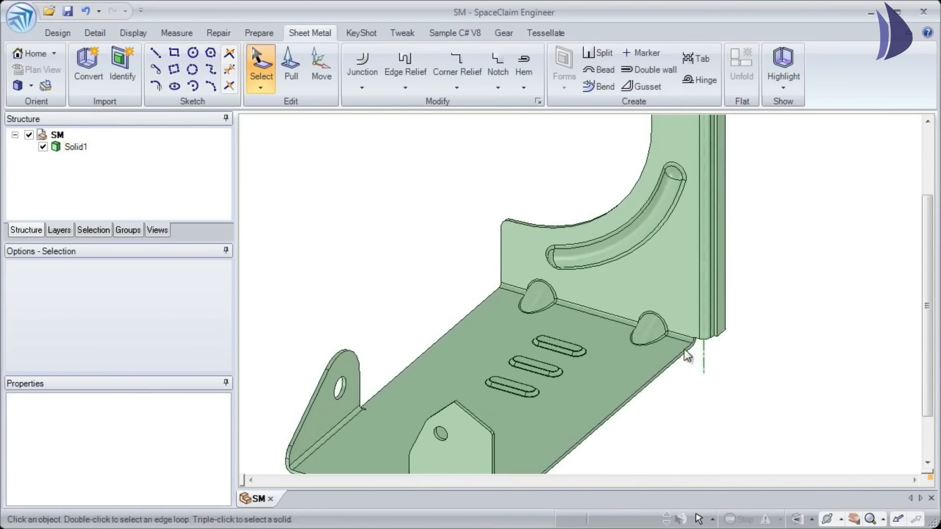
left_click(88, 65)
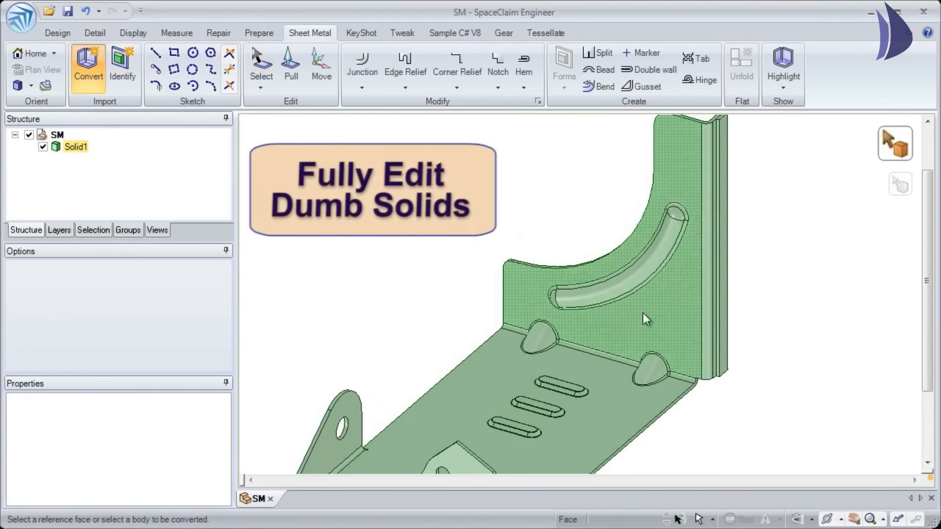
left_click(122, 68)
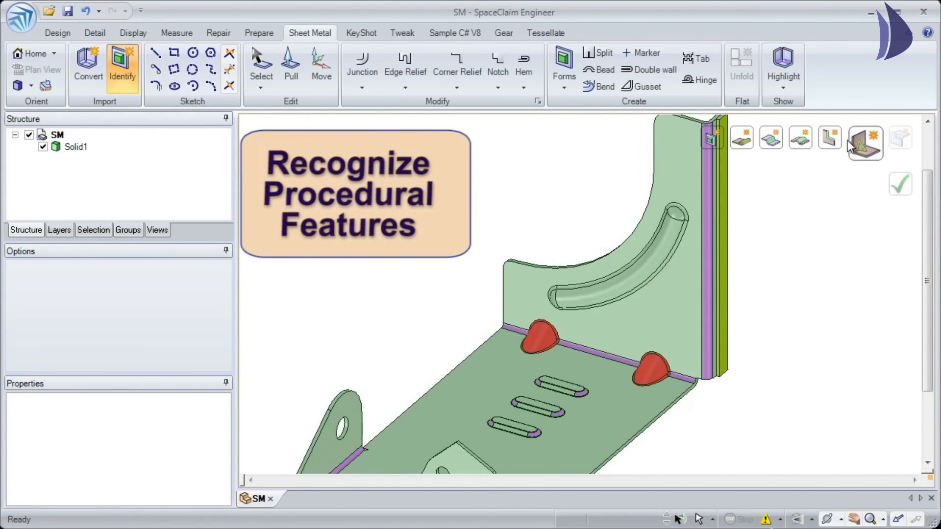
Step: Accept the recognized forms, unfold SM into a 208.859 × 91.04 mm flat pattern, return to the design
left_click(540, 335)
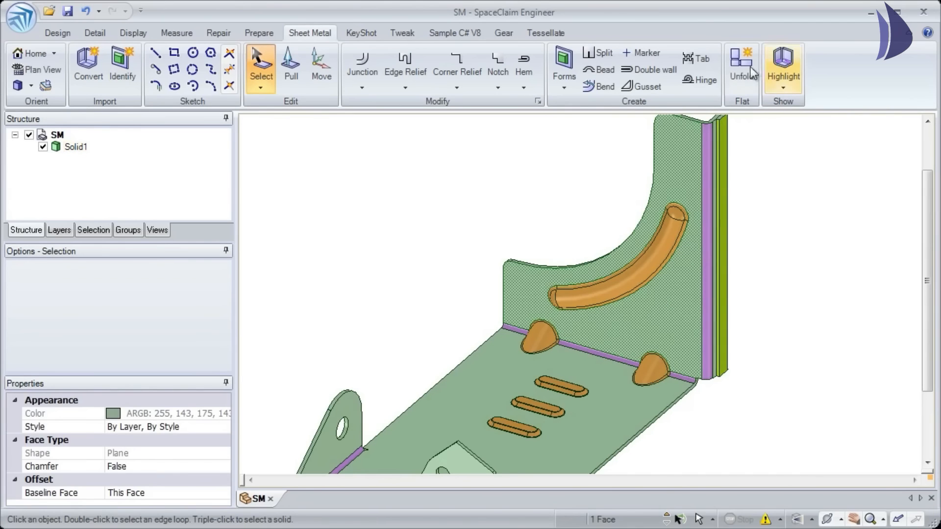
left_click(742, 65)
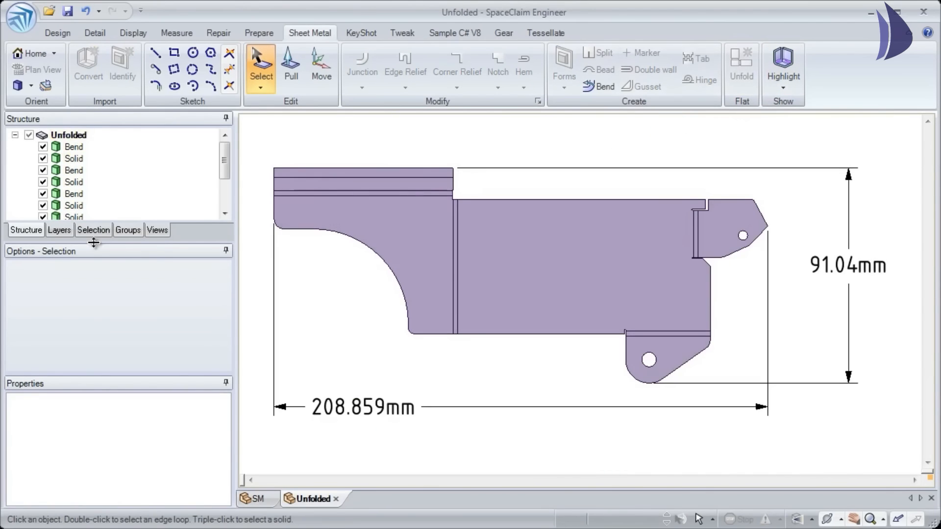
left_click(59, 230)
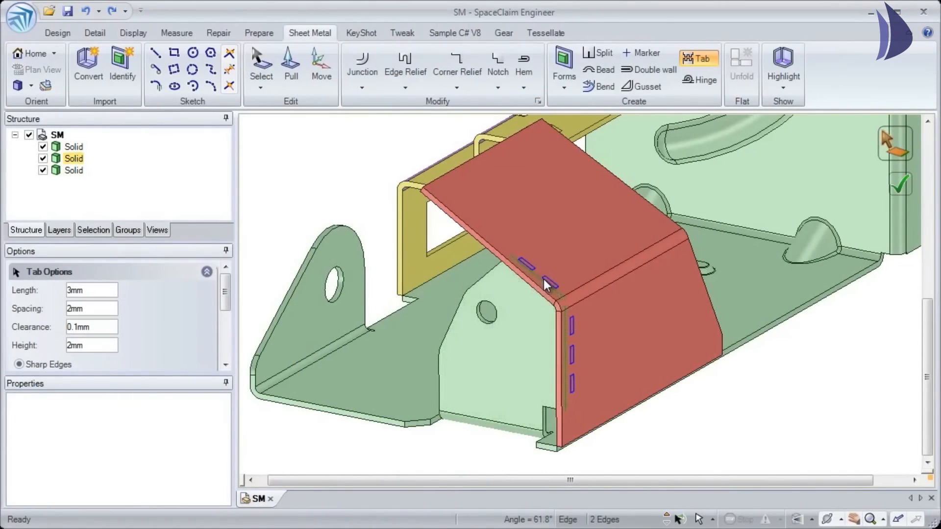
Step: Add tabs along the chosen SM edges, apply a double wall, and start a hinge
left_click(607, 350)
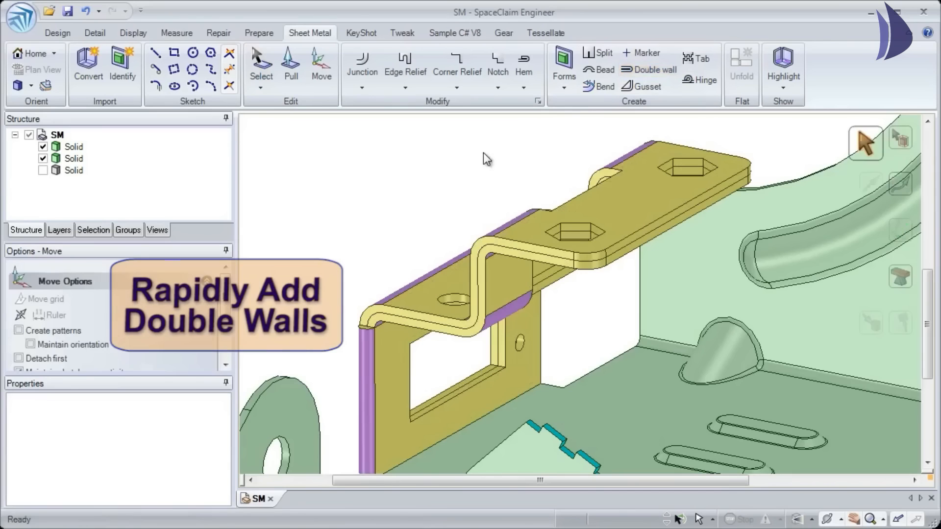
left_click(521, 234)
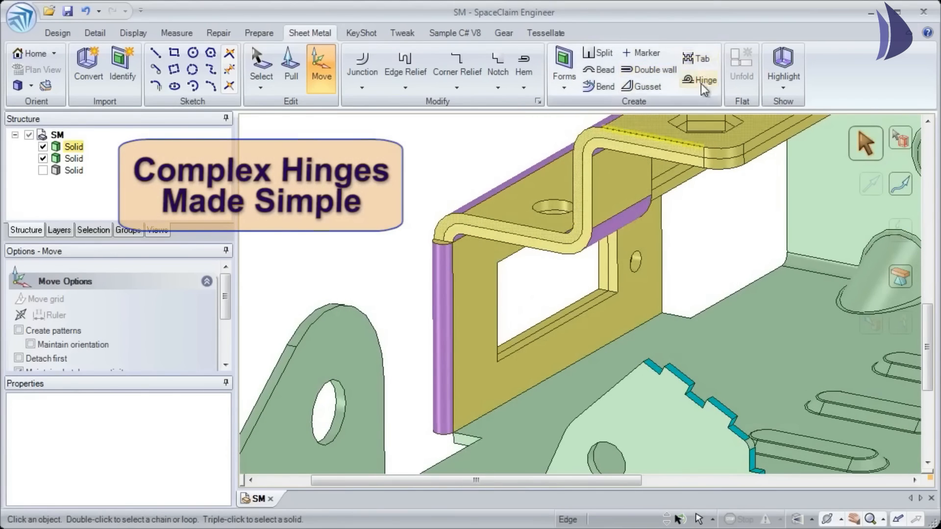
left_click(704, 80)
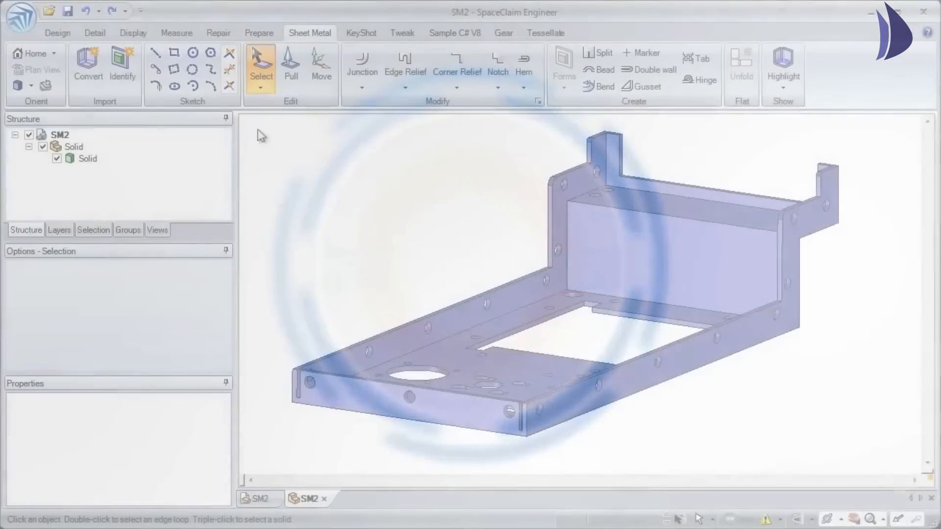
Step: Convert SM2 to sheet metal, turning the sharp edge into a bend and splitting a wall
left_click(88, 65)
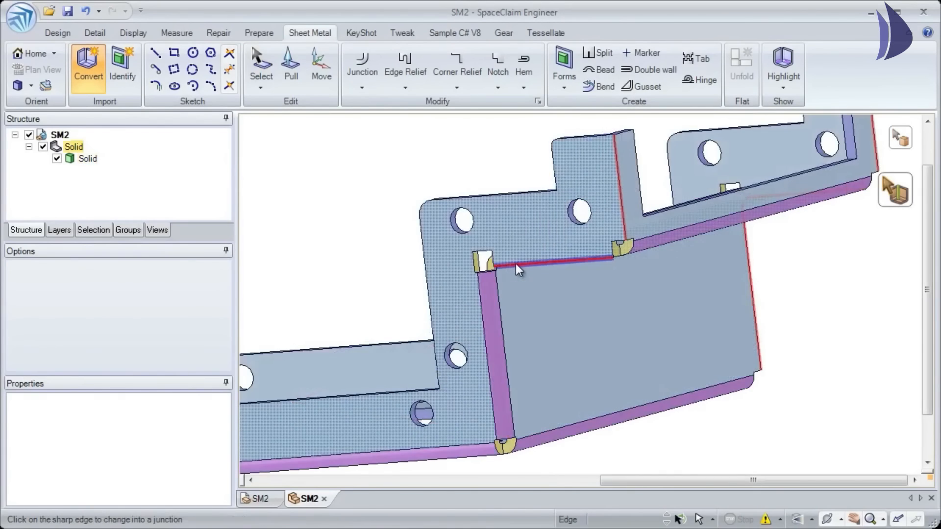
left_click(362, 88)
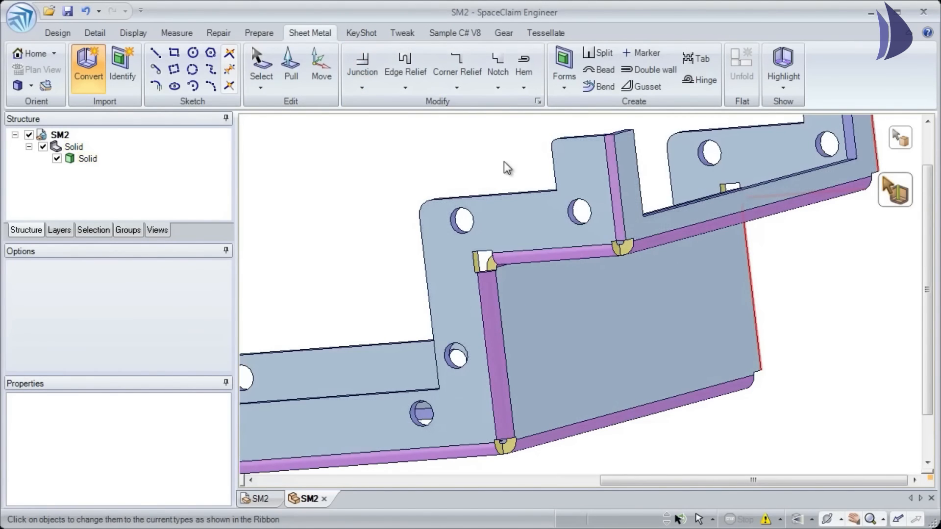
left_click(604, 53)
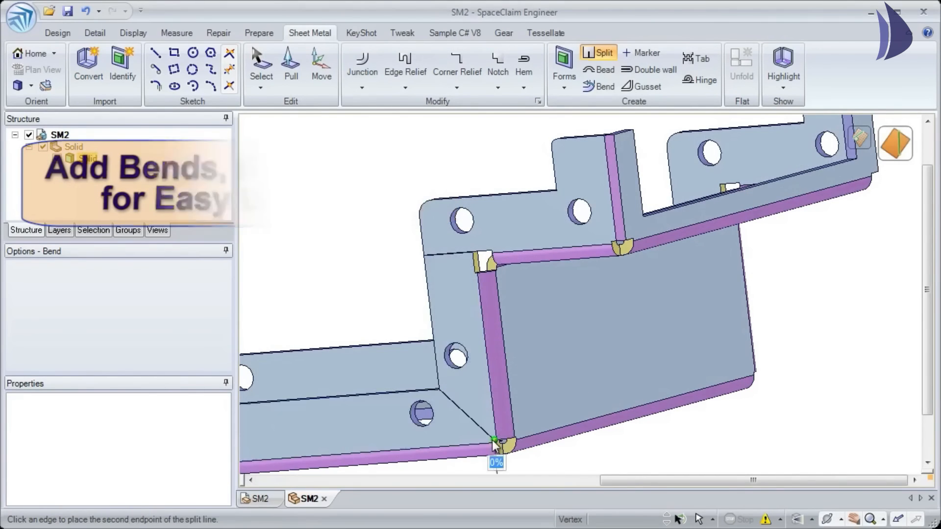
left_click(495, 445)
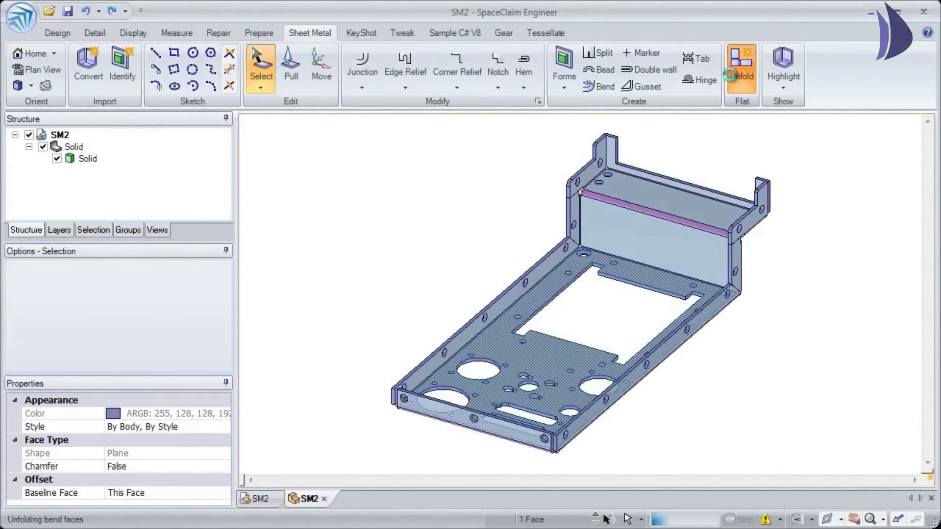
Step: Unfold SM2 into a flat pattern and set the corner junction to No overlap
left_click(741, 66)
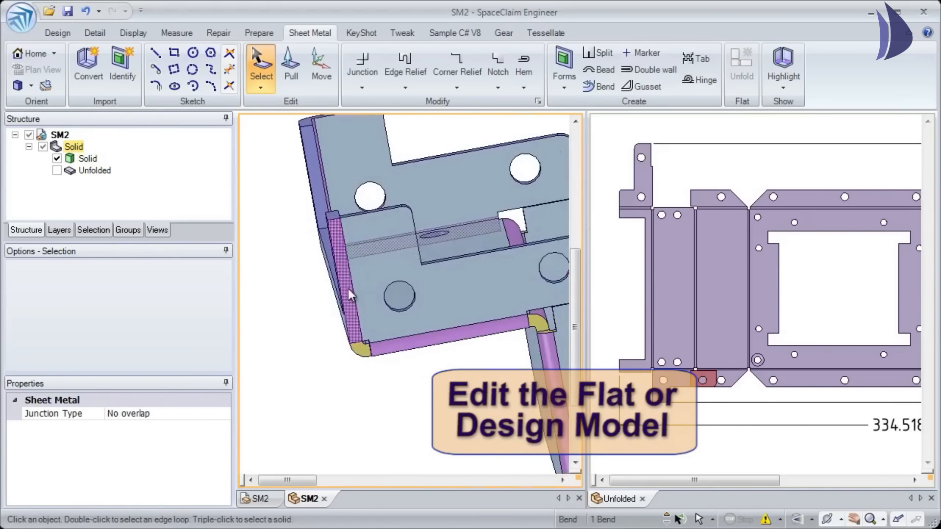
left_click(426, 343)
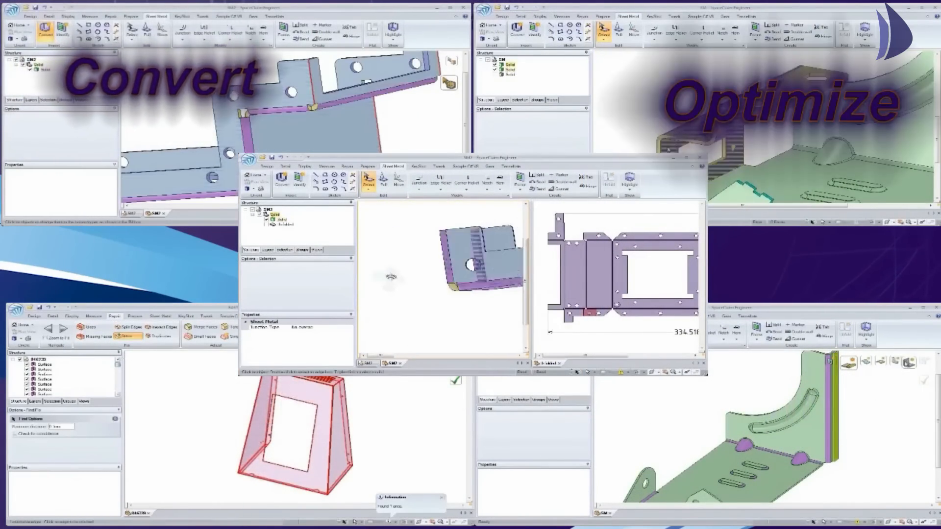
left_click(185, 30)
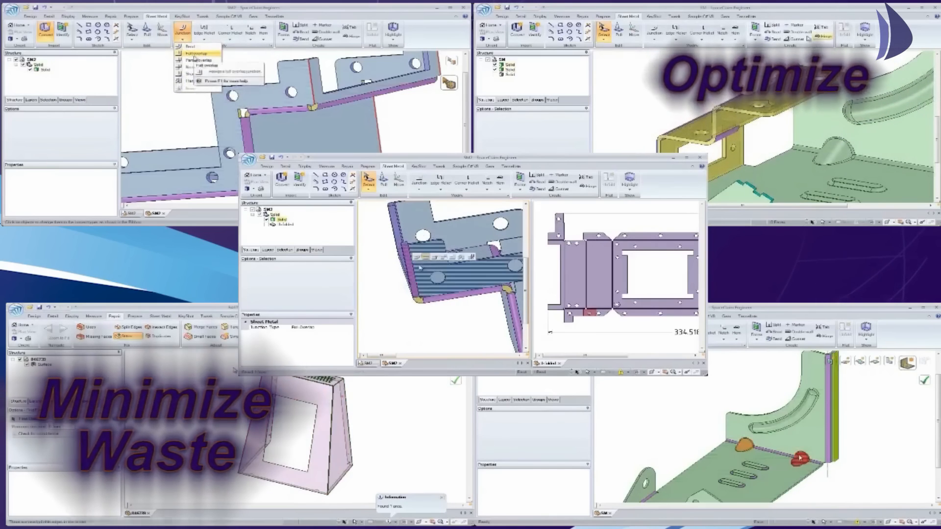